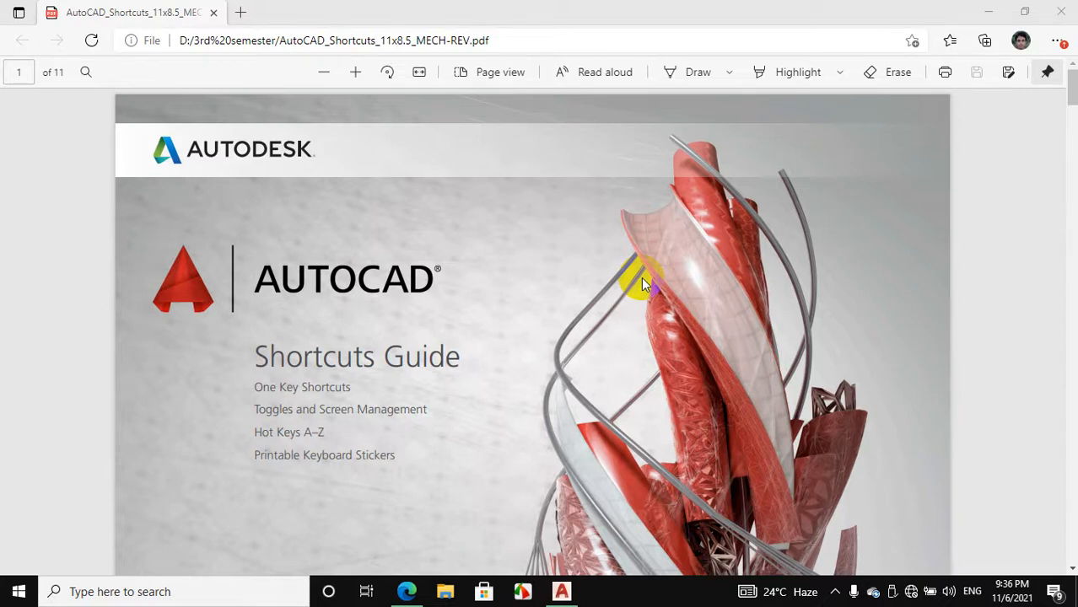
Scroll the shortcuts guide PDF from the cover past One Key Shortcuts and Toggles to Hot Keys A–Z.
scroll("down", 3)
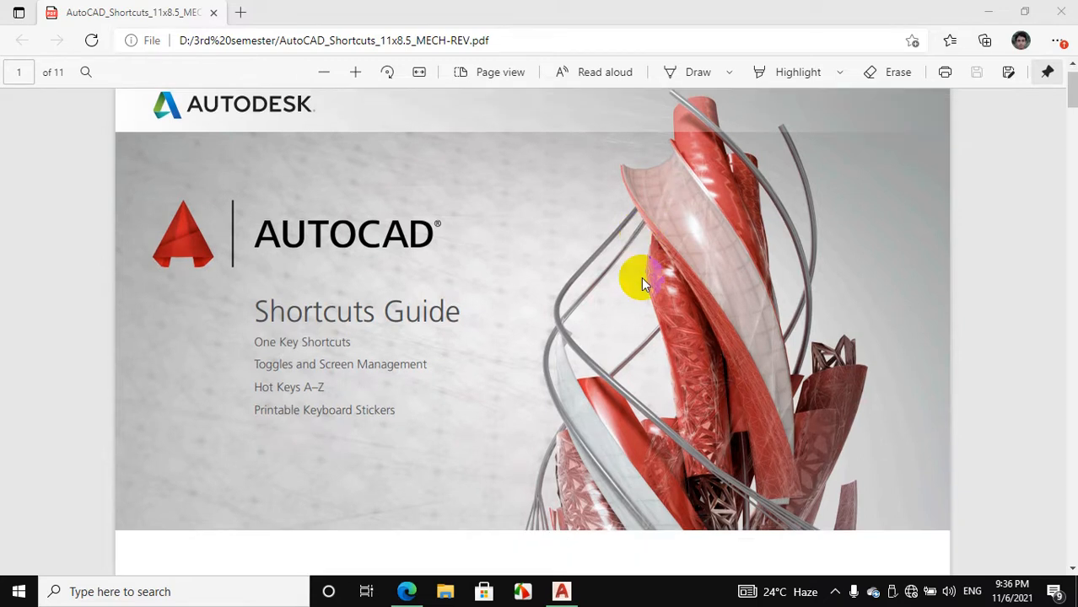
scroll("down", 3)
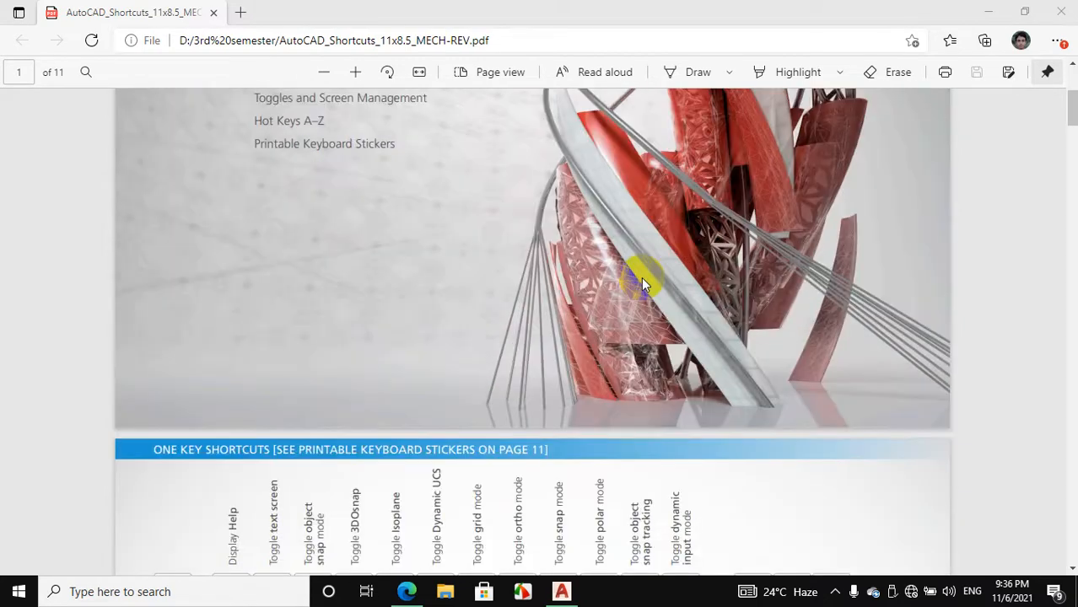
scroll("down", 3)
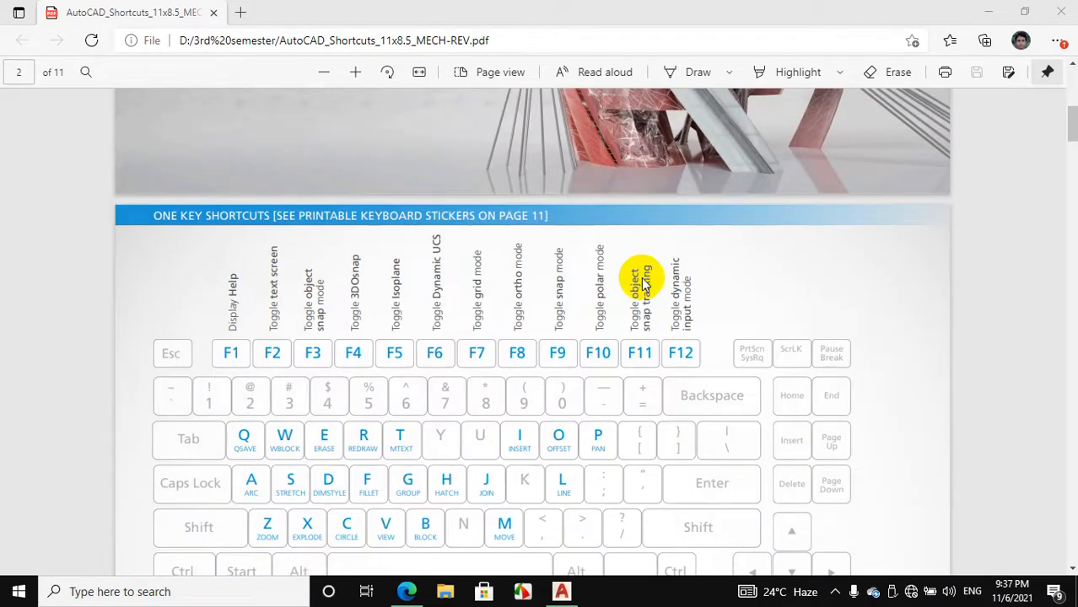
scroll("down", 3)
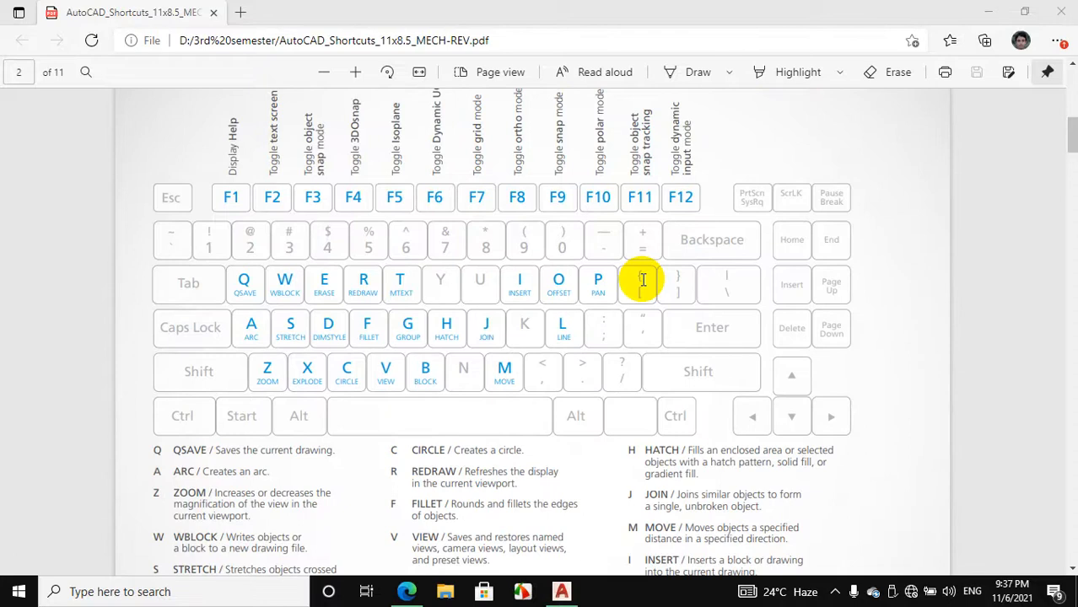
scroll("down", 3)
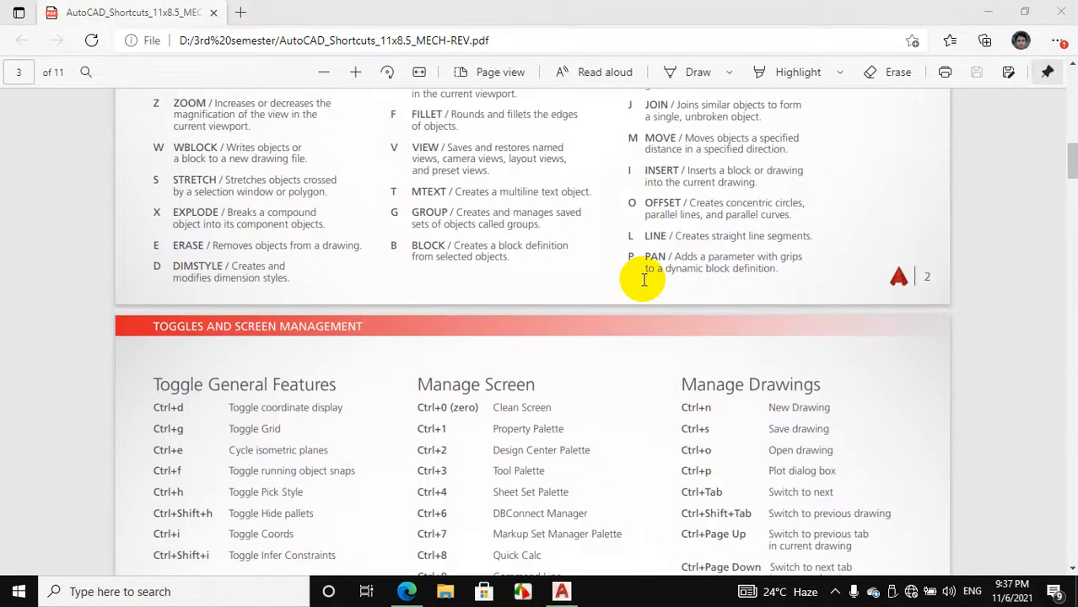
scroll("down", 3)
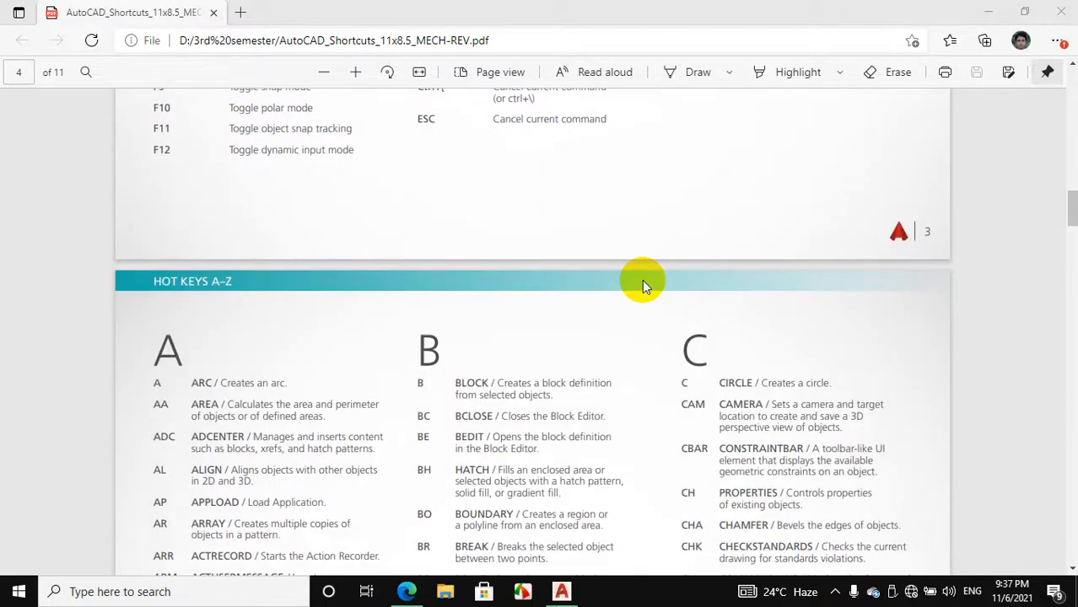
scroll("down", 3)
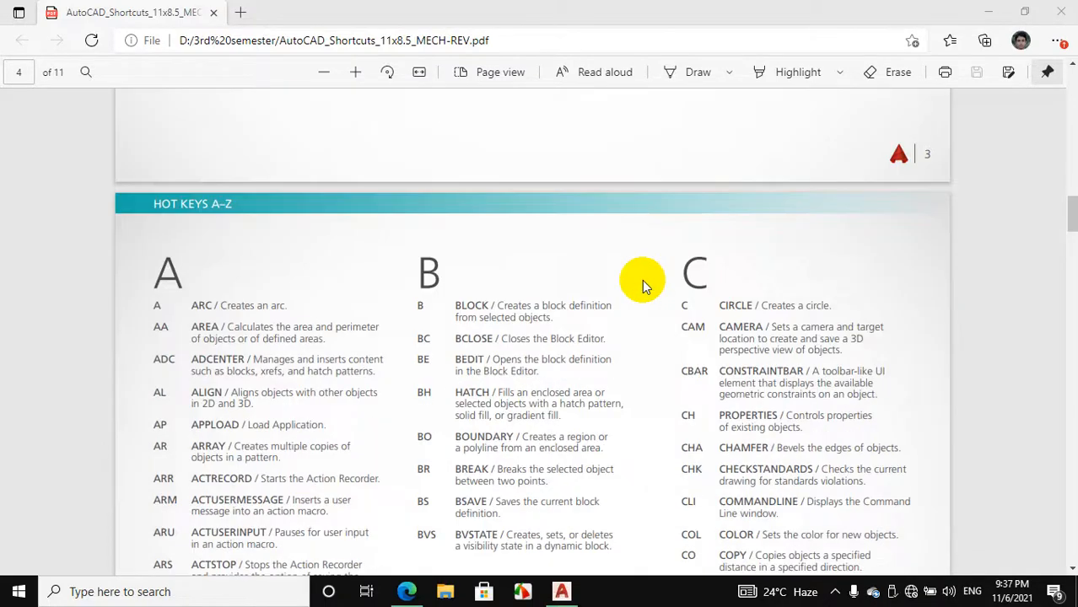
scroll("down", 3)
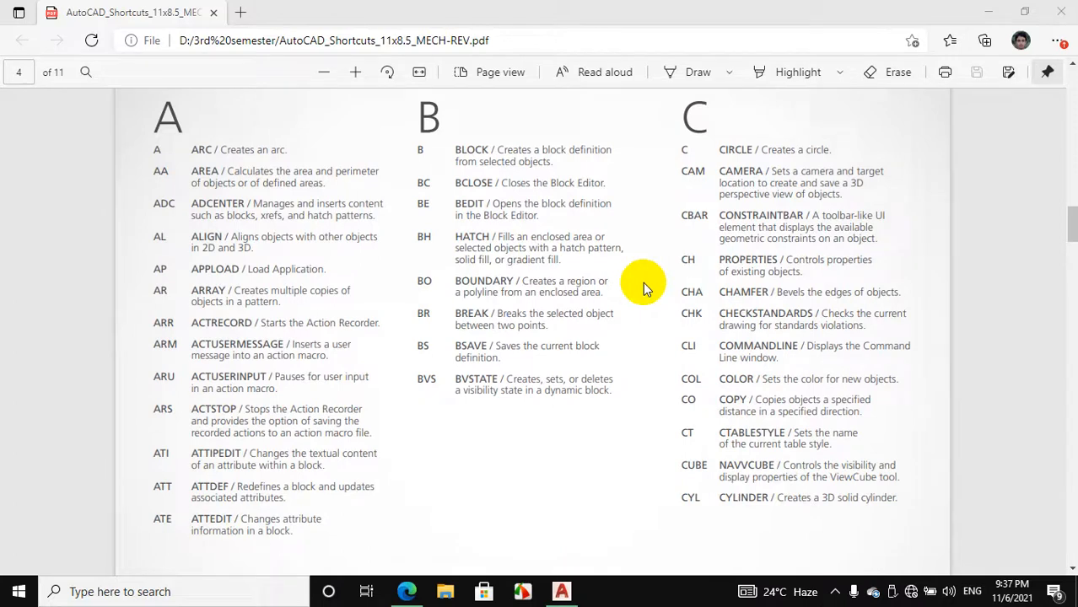
scroll("down", 3)
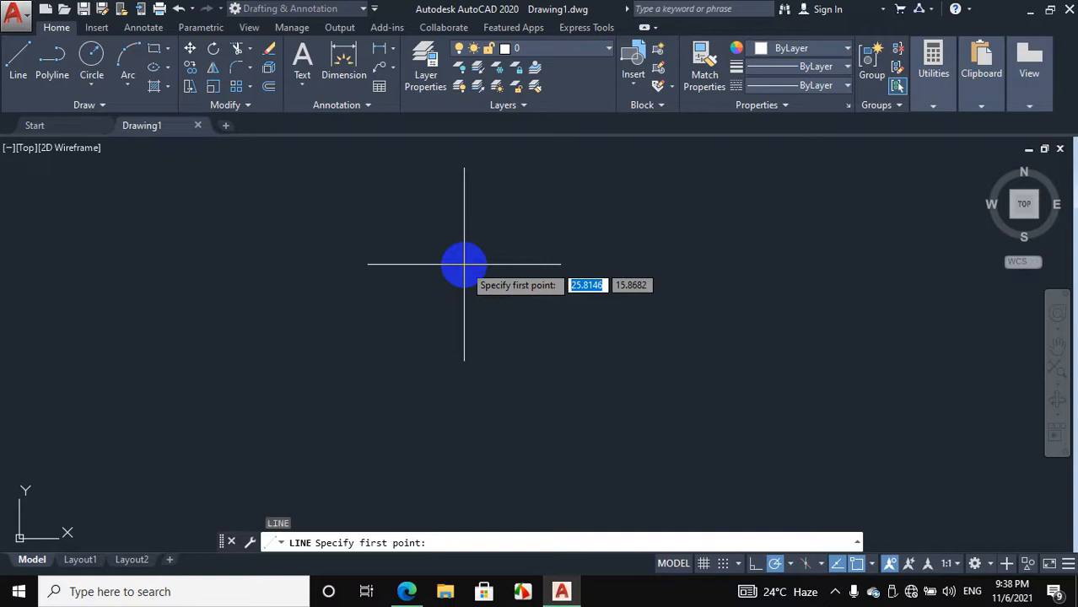
Draw a horizontal line of length 10 from a picked start point and end the command.
left_click(462, 263)
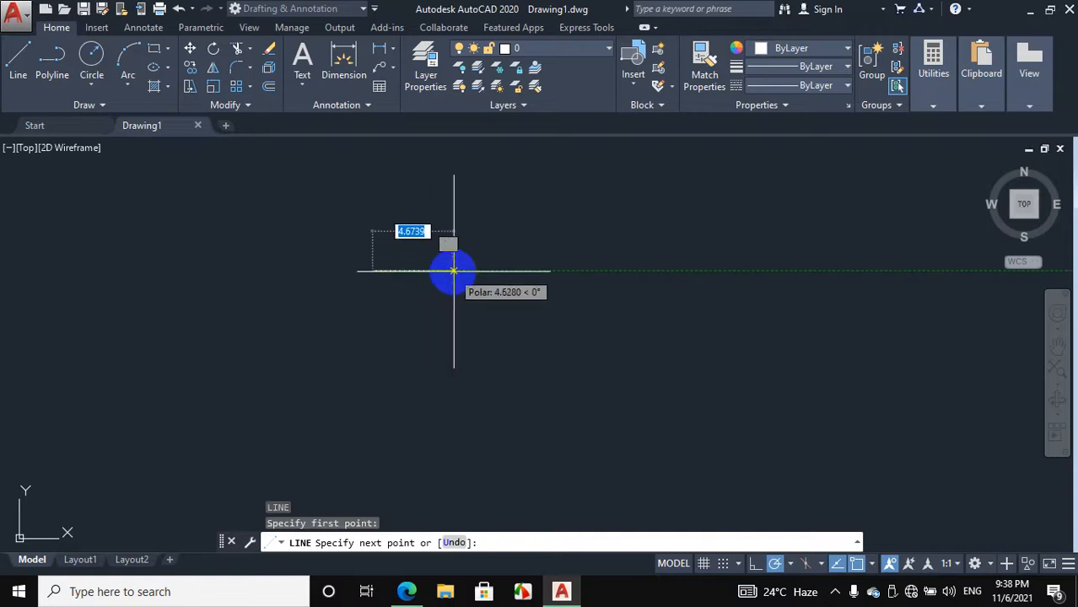
mouse_move(465, 270)
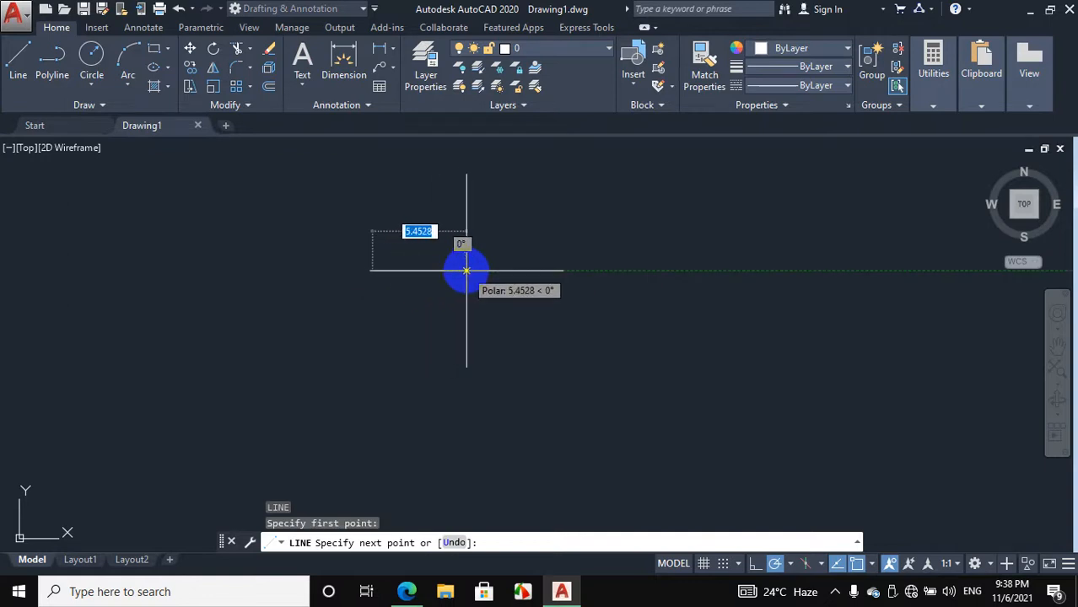
mouse_move(513, 270)
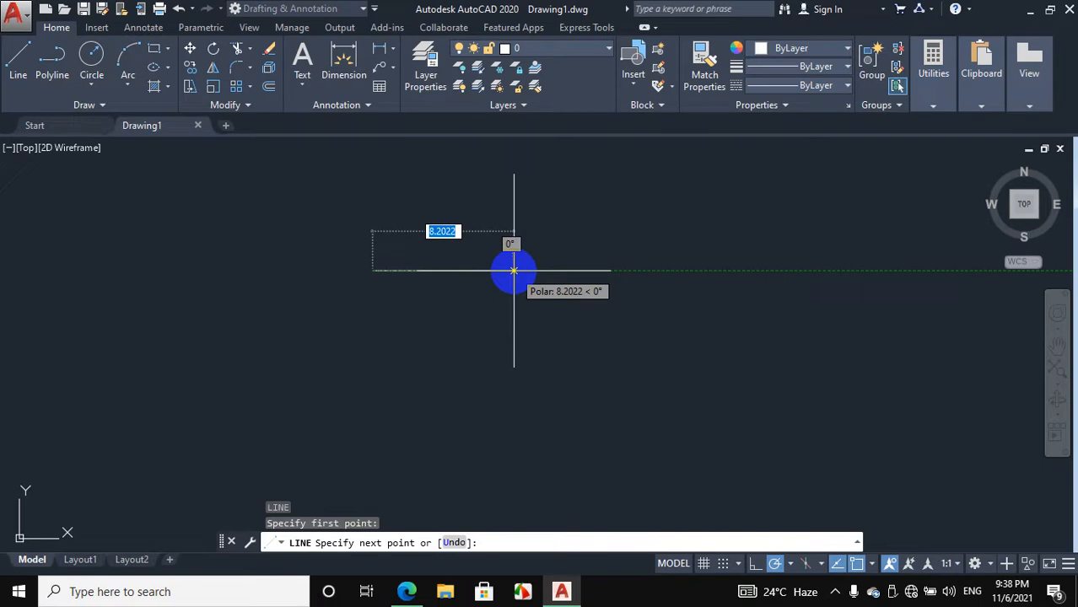
type("10")
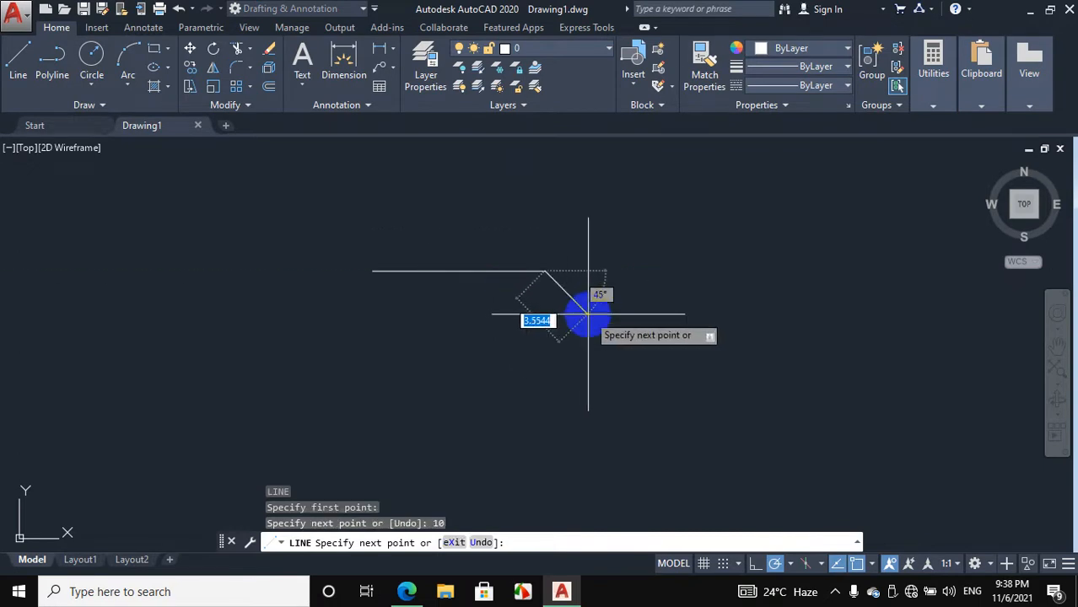
key("Escape")
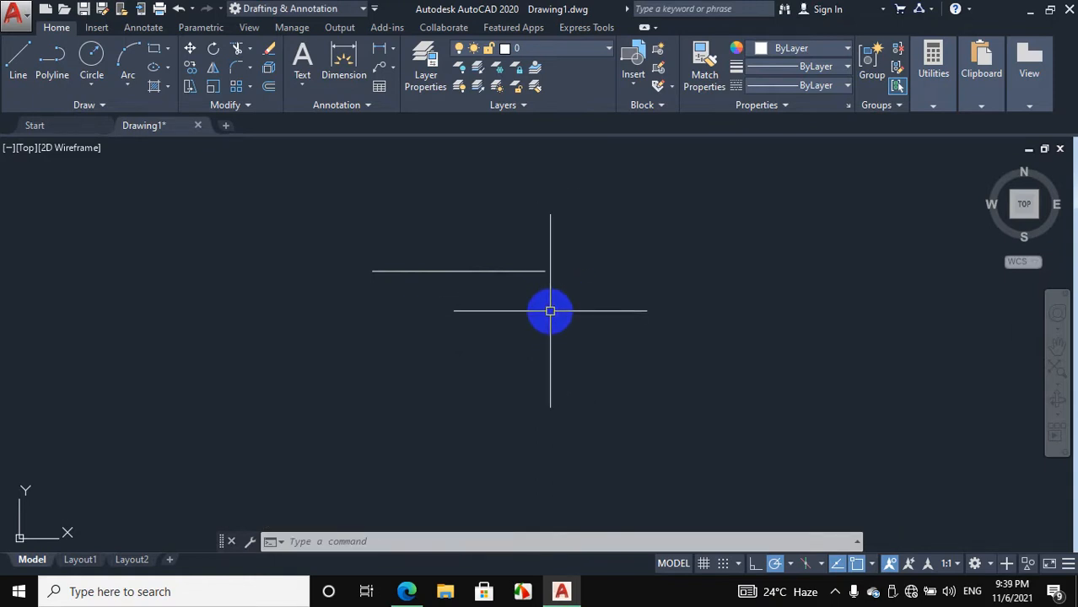
Offset the line twice at distance 2 to get three parallel horizontal lines.
type("O")
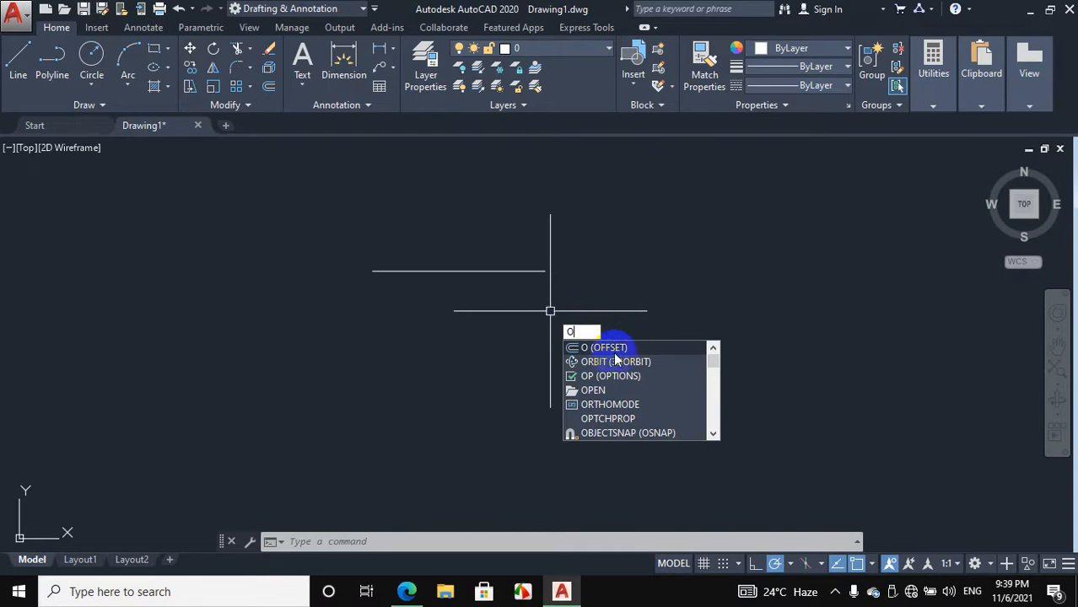
mouse_move(603, 347)
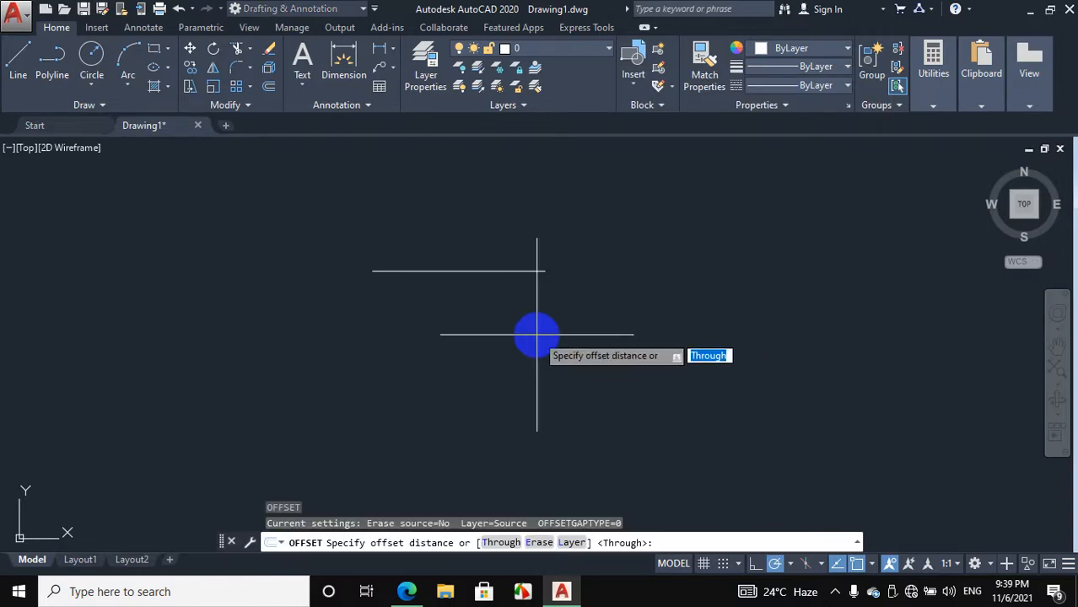
type("2")
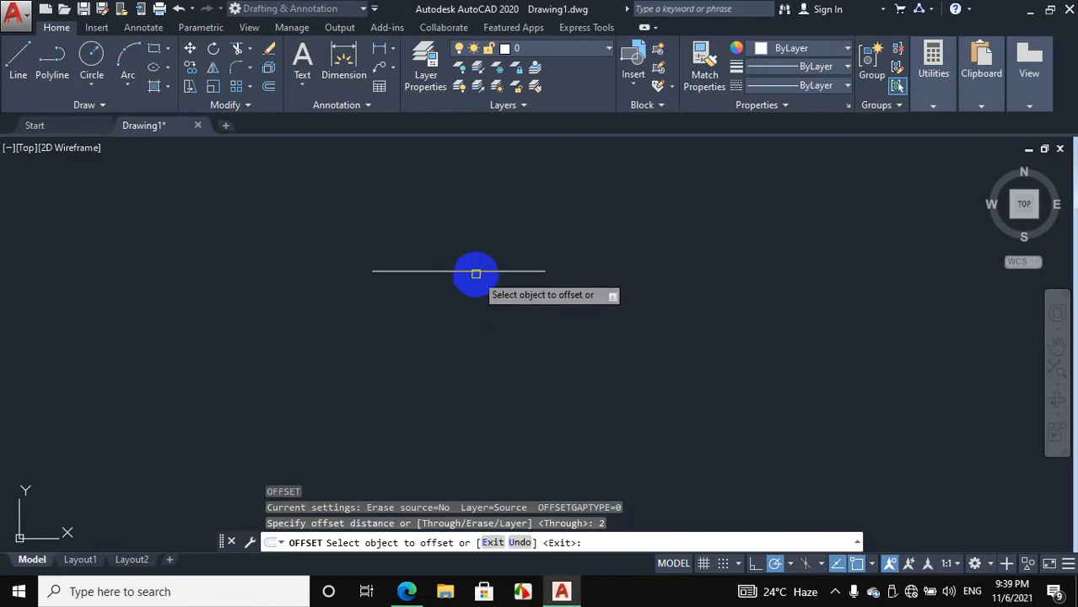
left_click(476, 271)
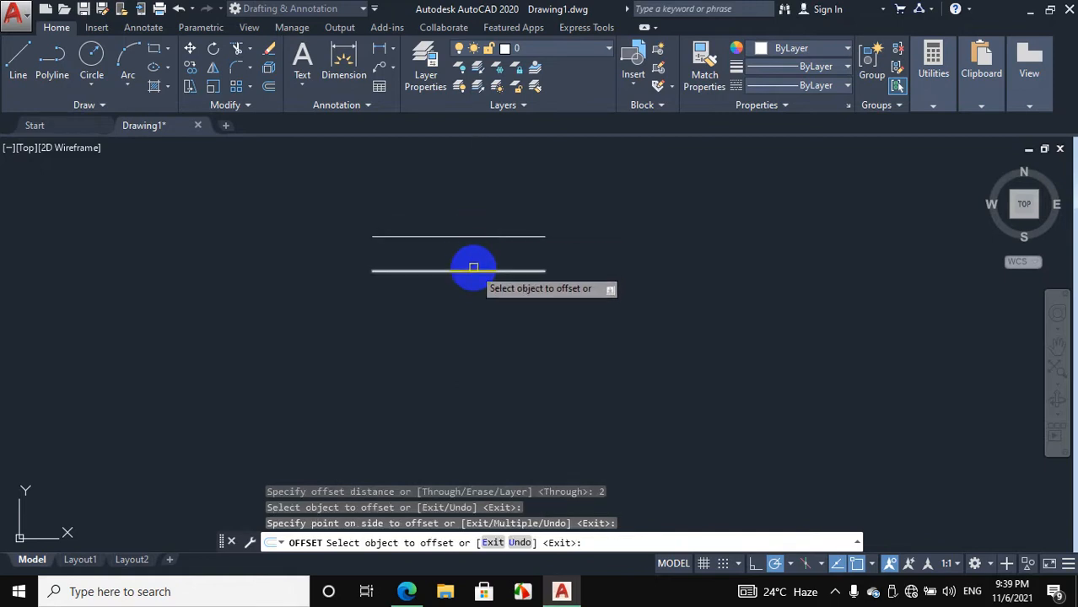
left_click(472, 270)
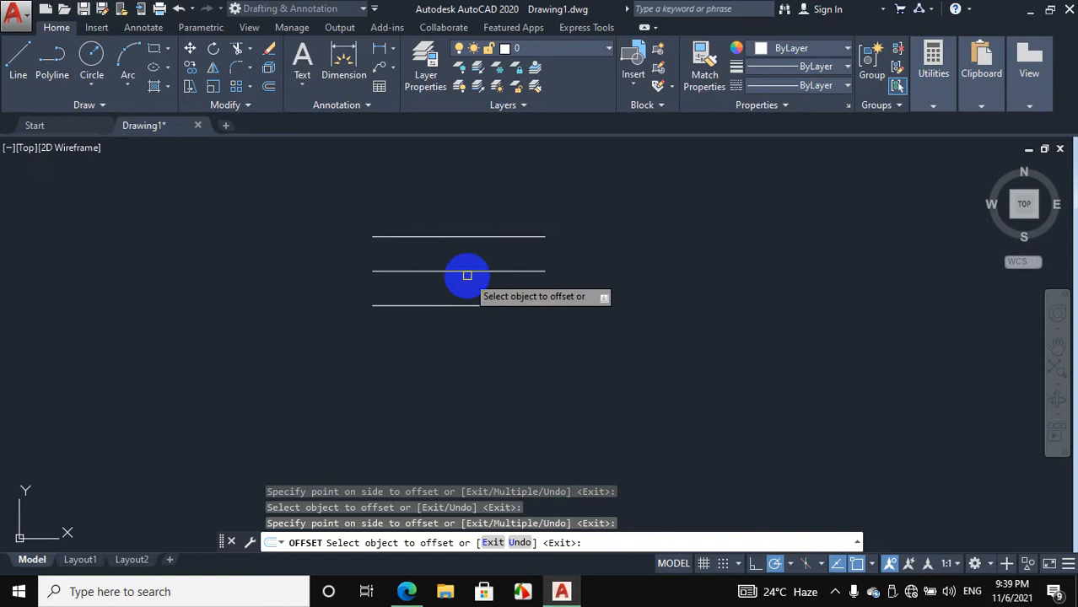
mouse_move(482, 283)
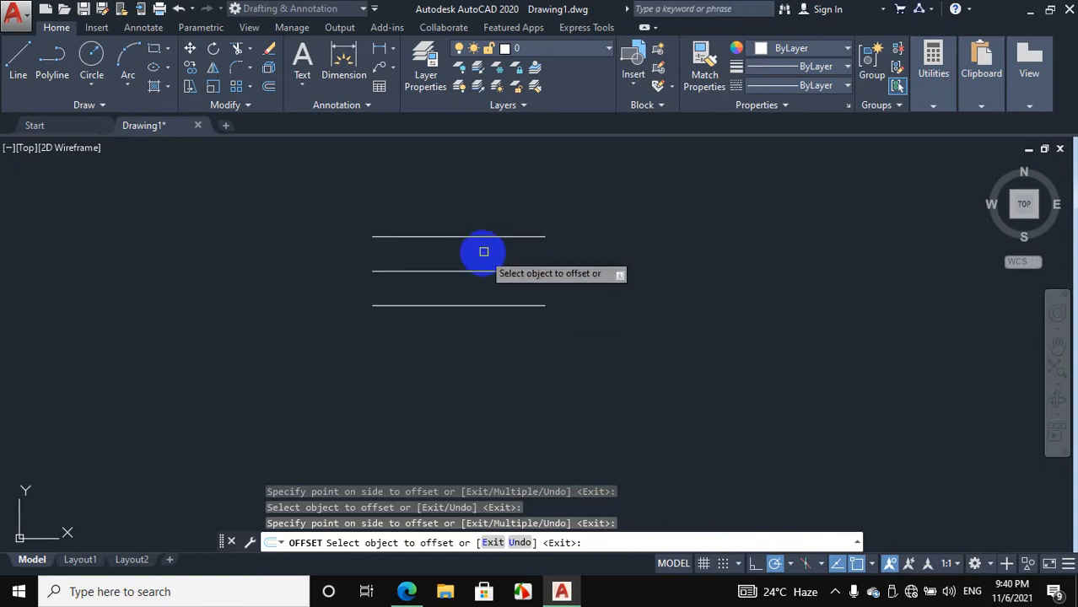
mouse_move(478, 229)
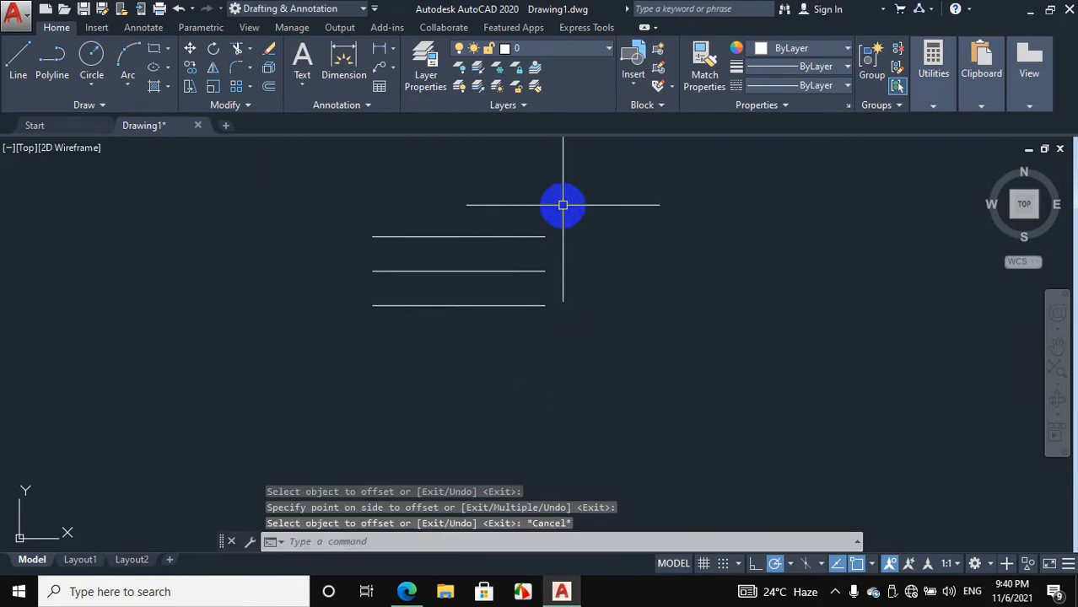
Window-select the three lines and move them from a picked base point toward the right.
left_click_drag(563, 206, 346, 329)
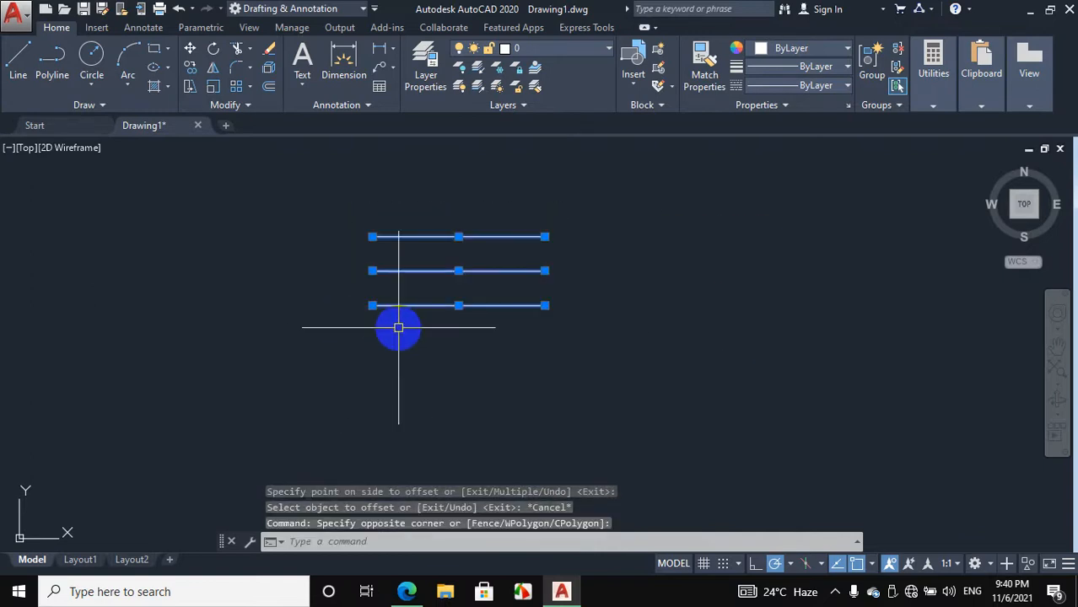
type("M")
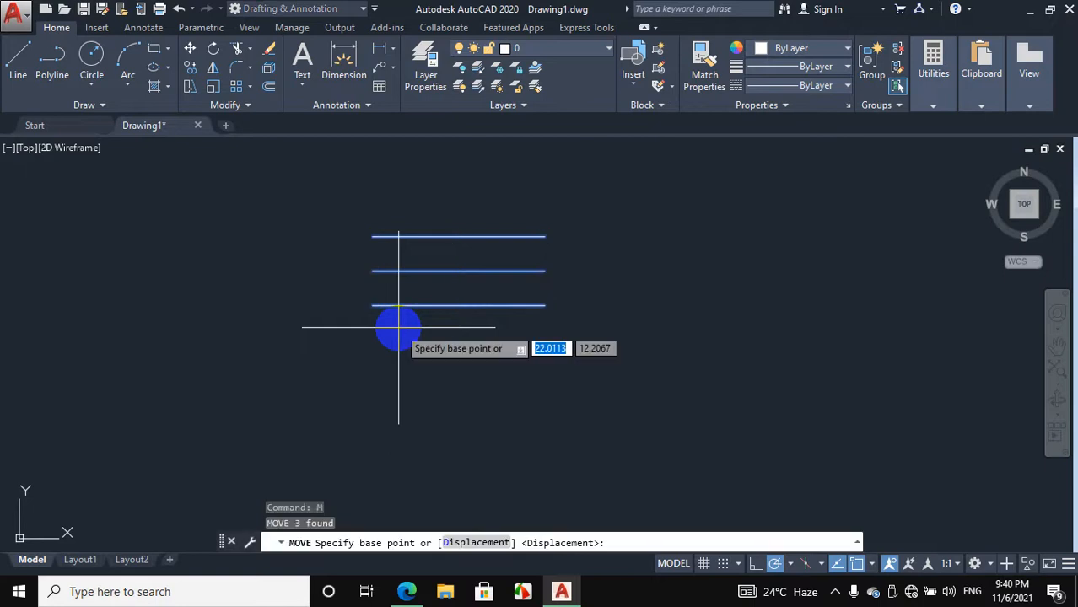
mouse_move(450, 267)
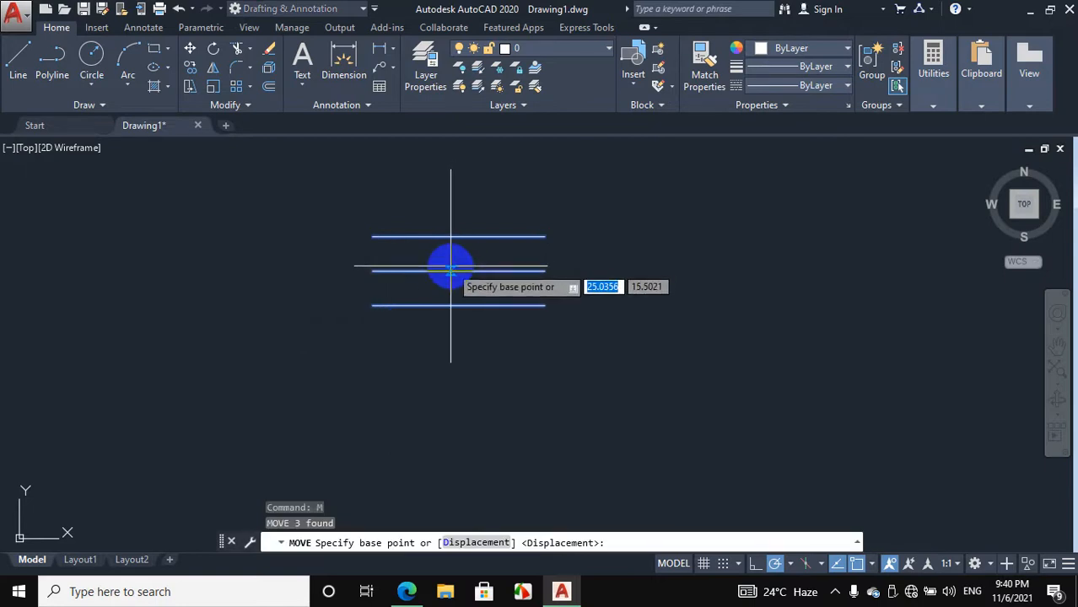
left_click(452, 267)
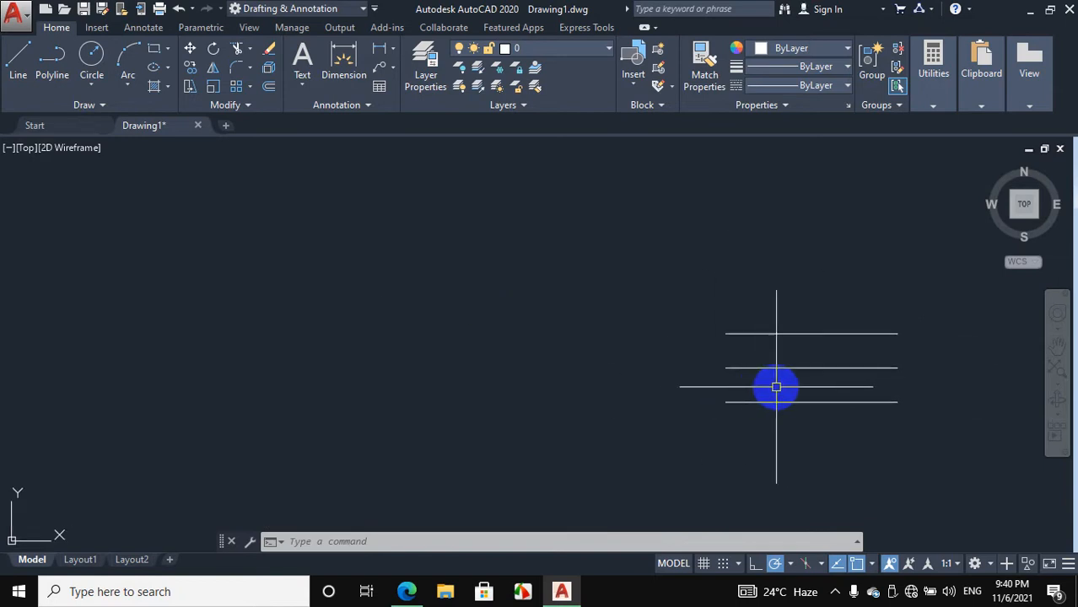
Erase the three lines leaving the drawing empty, then return to the shortcuts guide in Edge.
type("ERASE Select objects:")
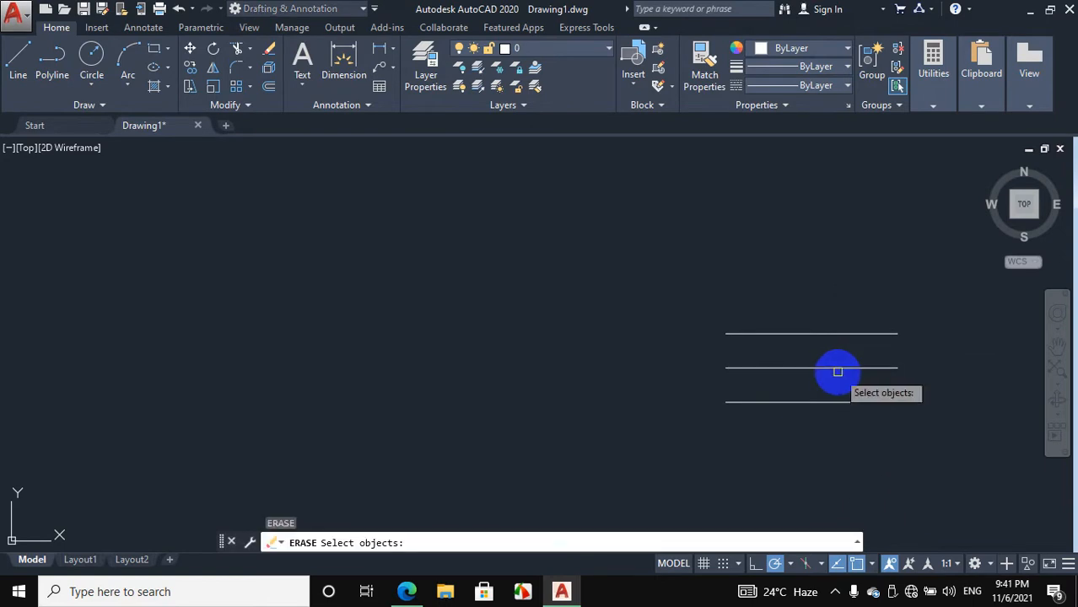
left_click(837, 372)
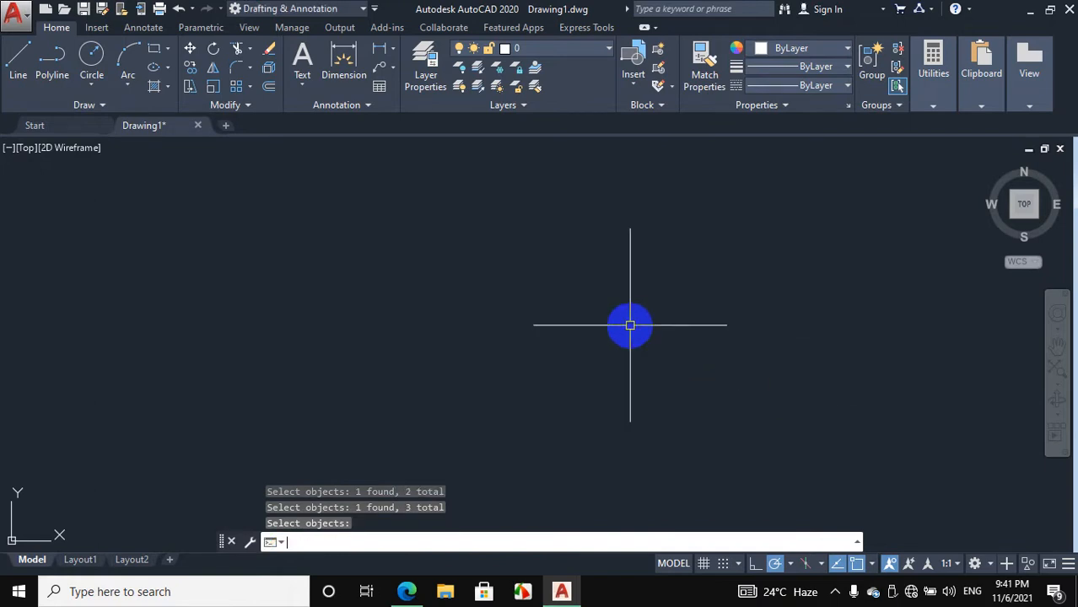
mouse_move(722, 327)
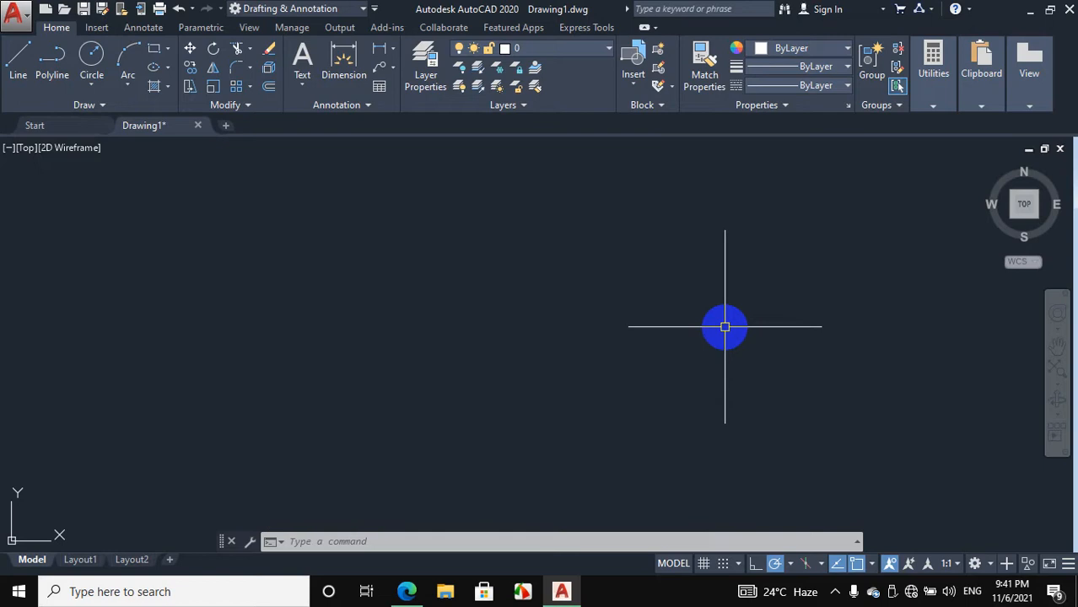
mouse_move(678, 349)
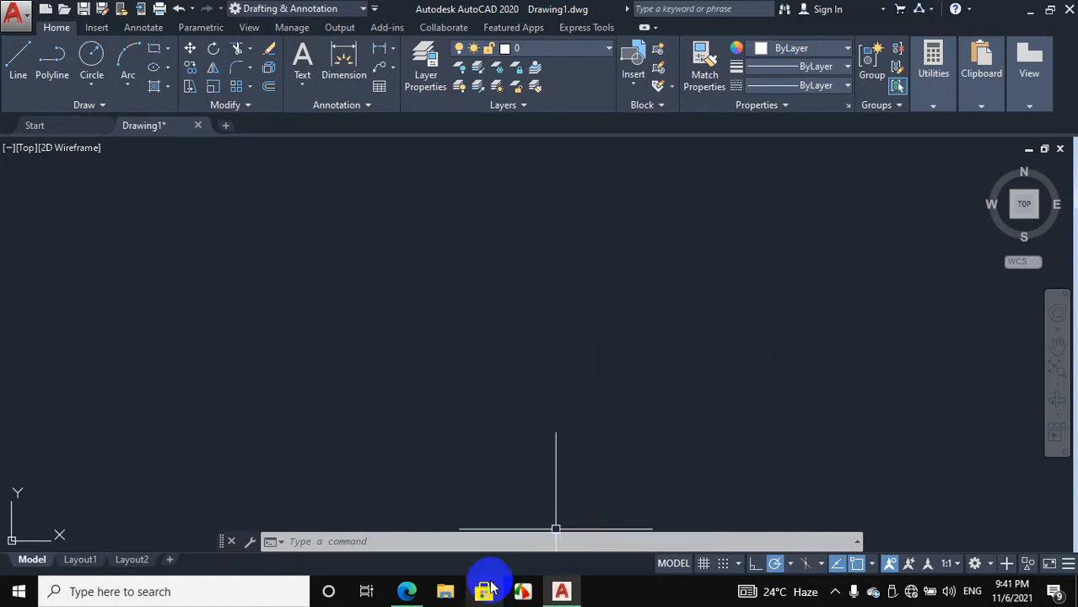
left_click(406, 590)
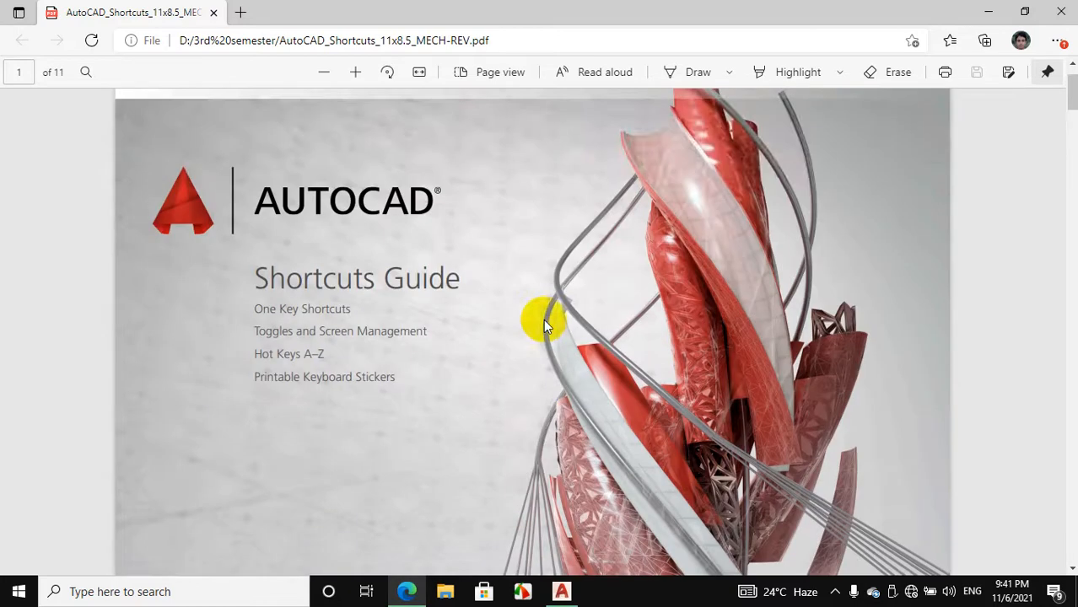
Scroll the guide down to the one-key shortcuts and Toggles and Screen Management tables.
scroll("down", 3)
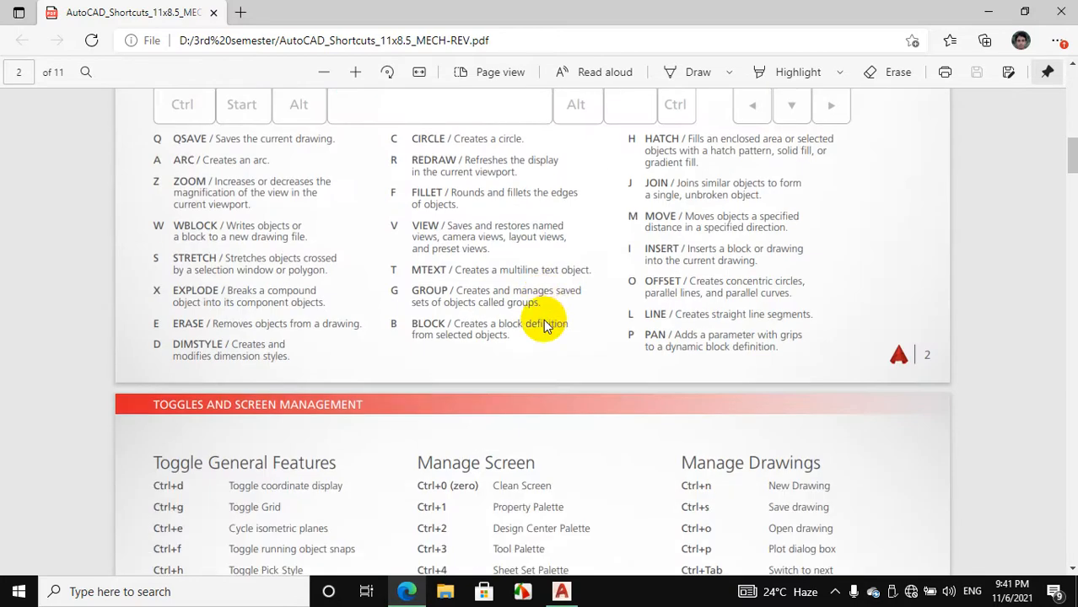
scroll("down", 3)
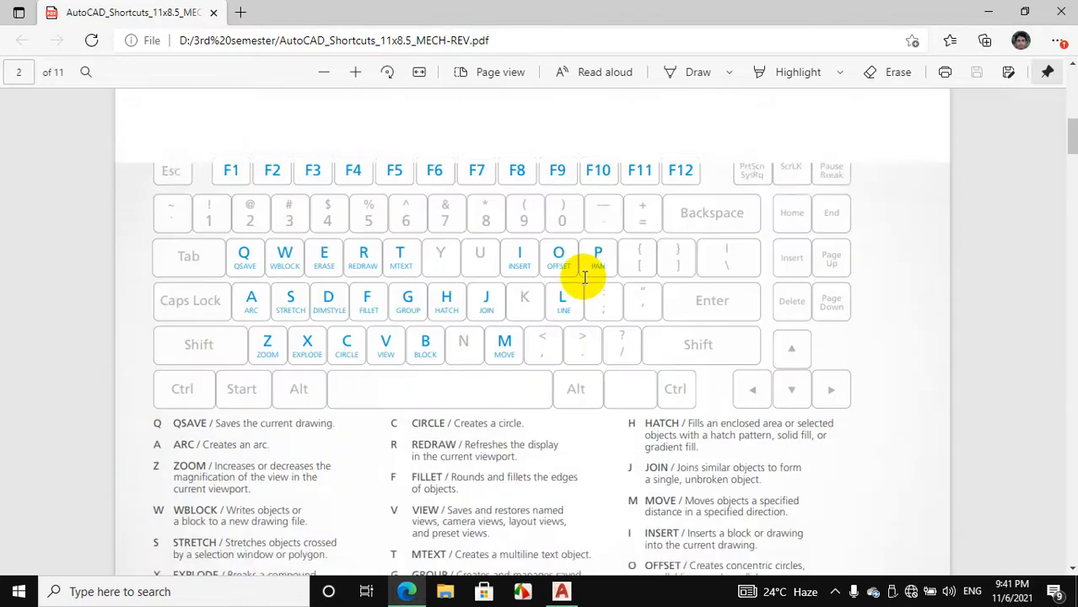
scroll("down", 3)
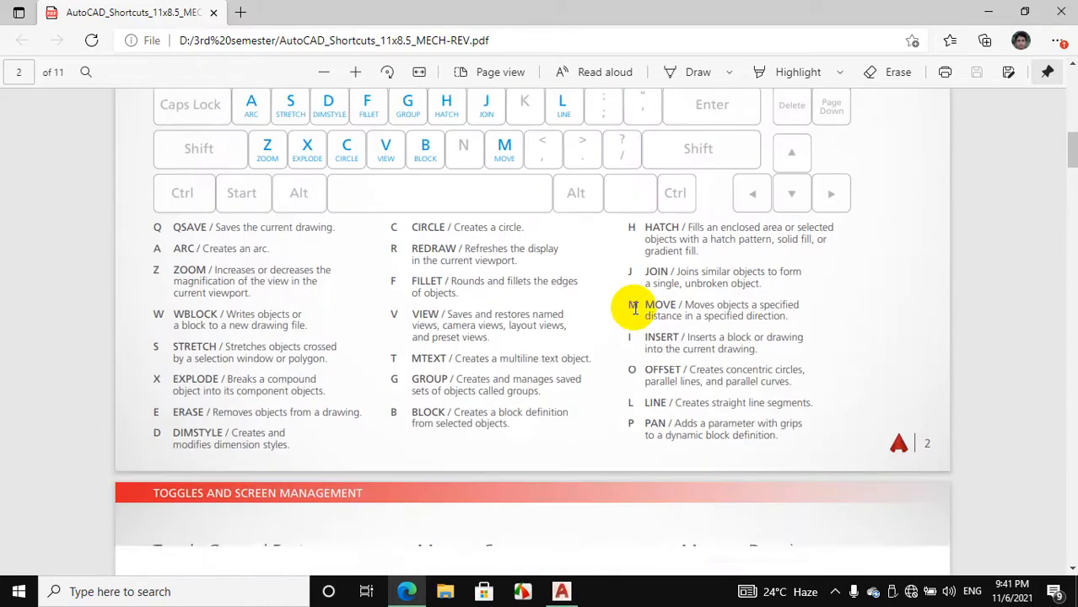
scroll("down", 3)
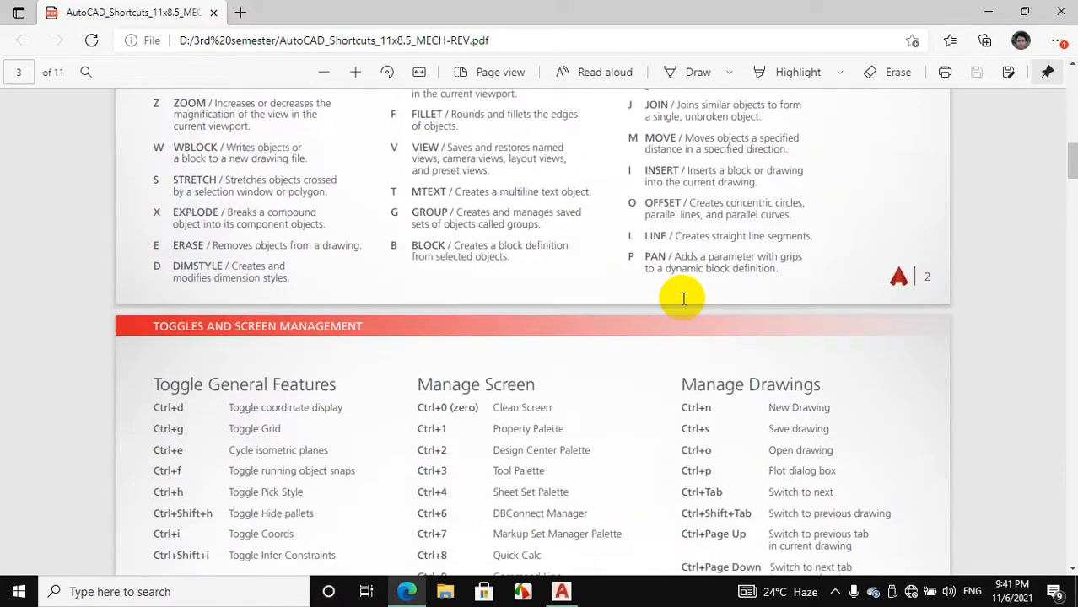
mouse_move(681, 282)
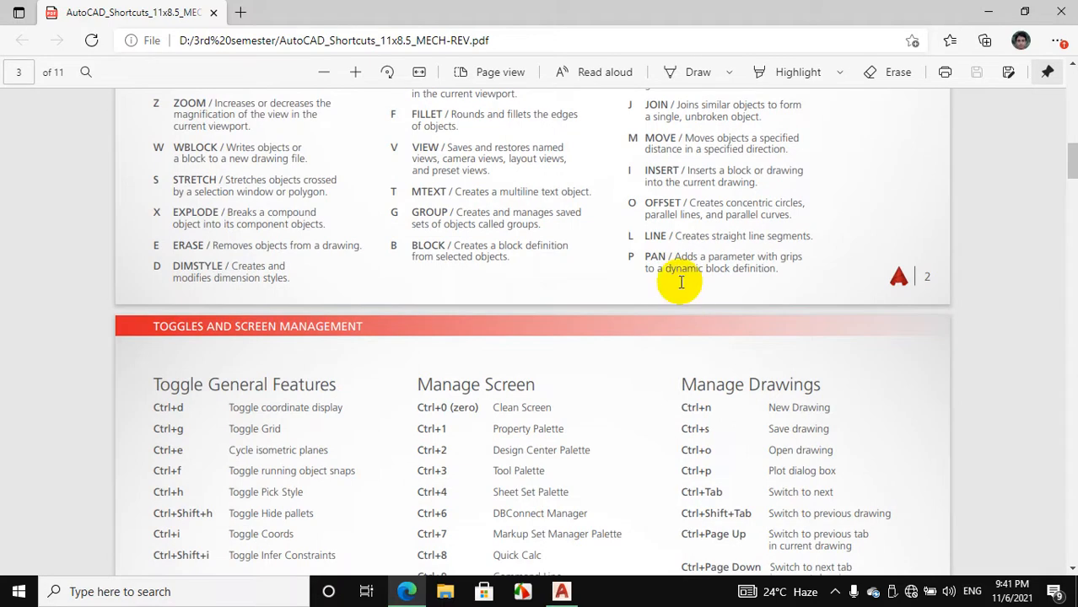